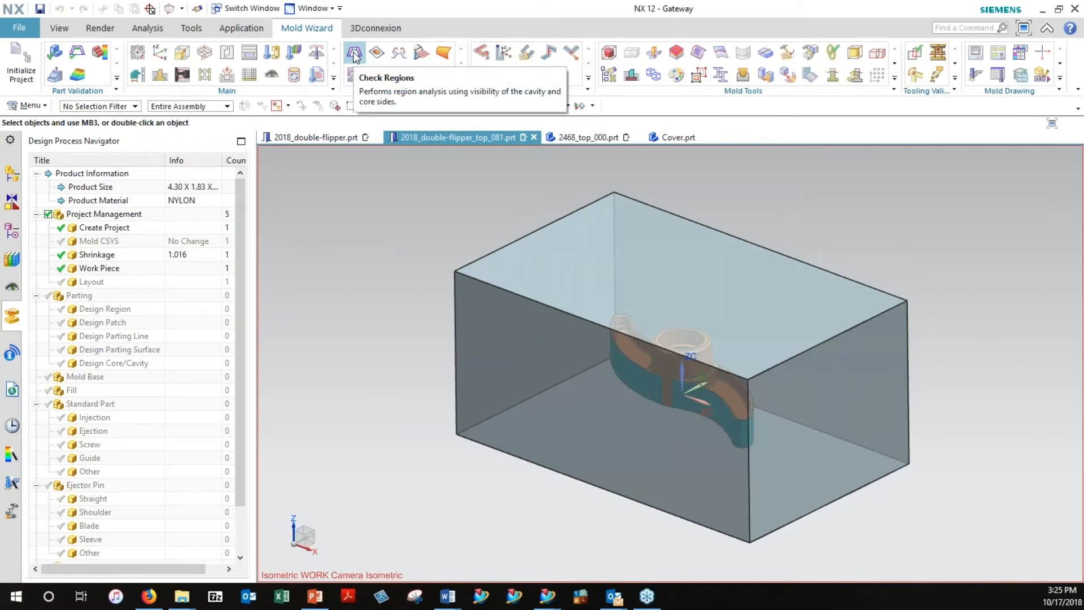
# Calculate the flipper's regions with Check Regions and colour all faces by draft angle.
pyautogui.click(353, 50)
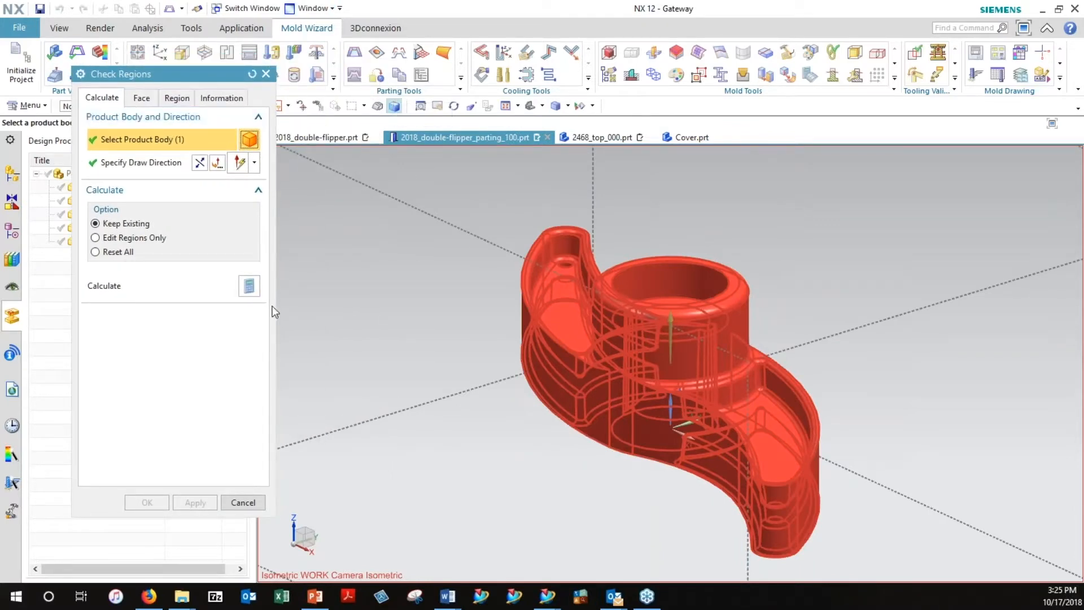
pyautogui.click(248, 286)
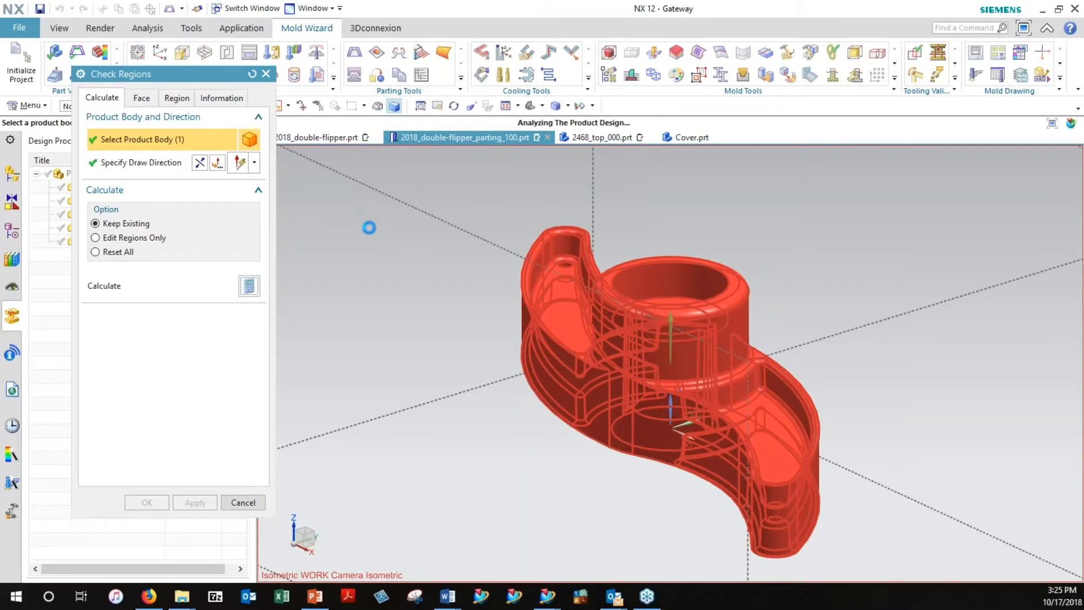
pyautogui.click(249, 285)
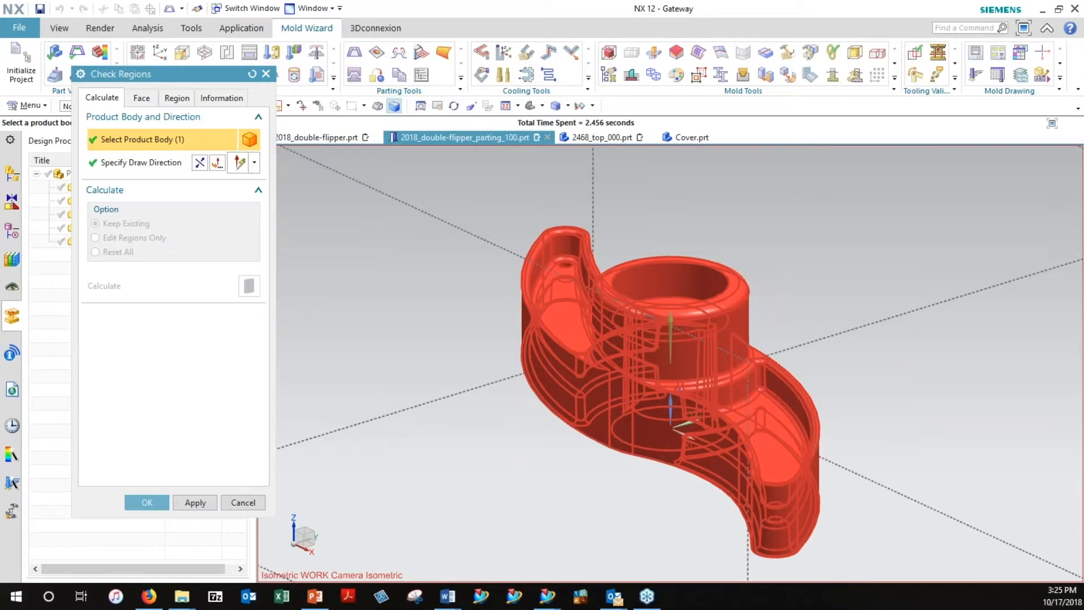
pyautogui.click(141, 97)
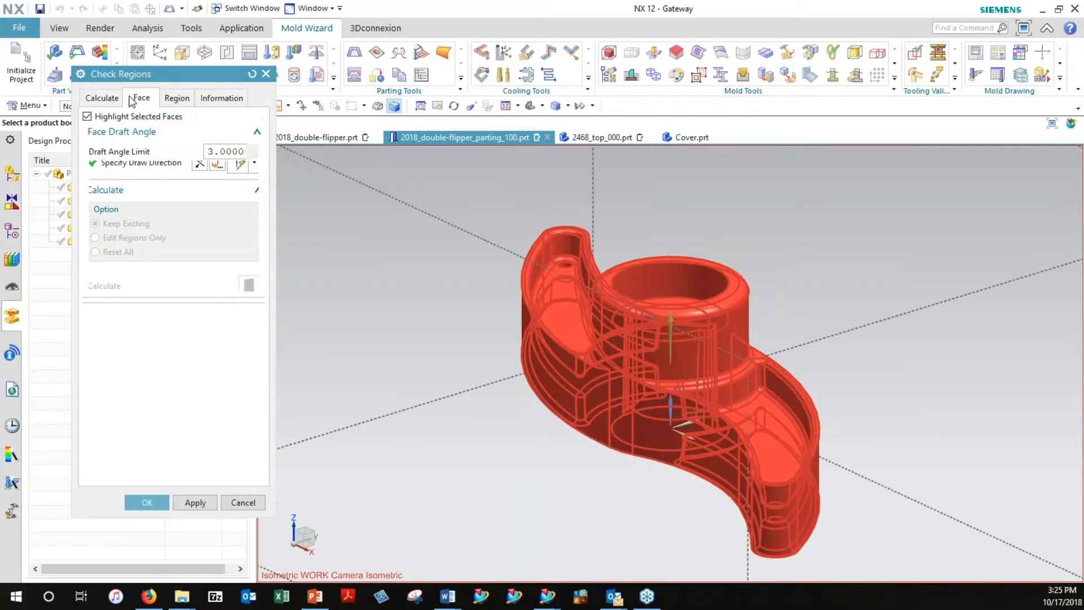
pyautogui.click(140, 97)
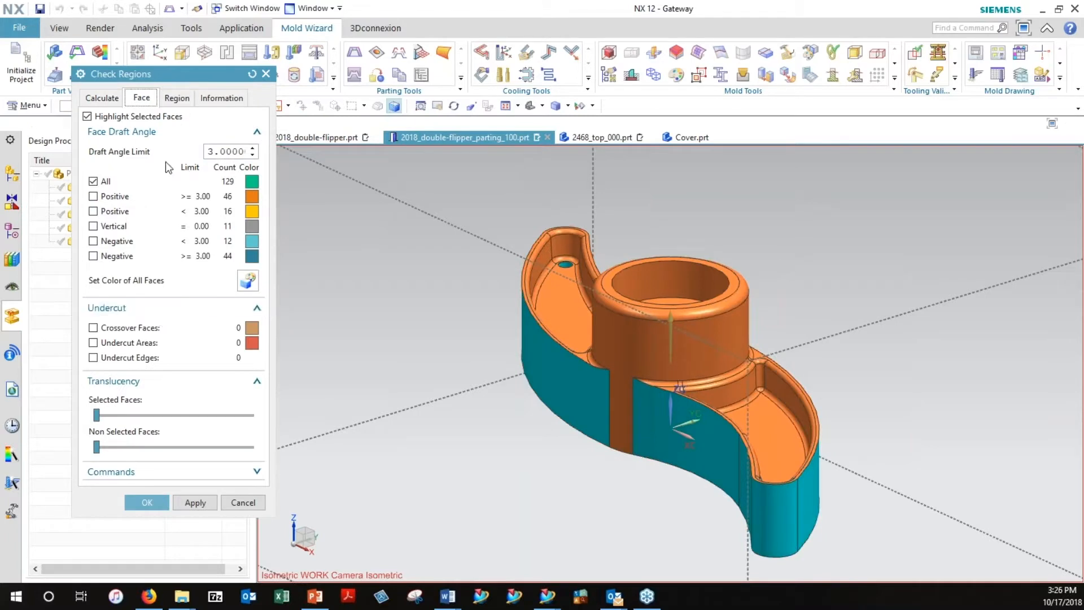
# Assign the undefined faces inside the centre hole to the core region.
pyautogui.click(177, 97)
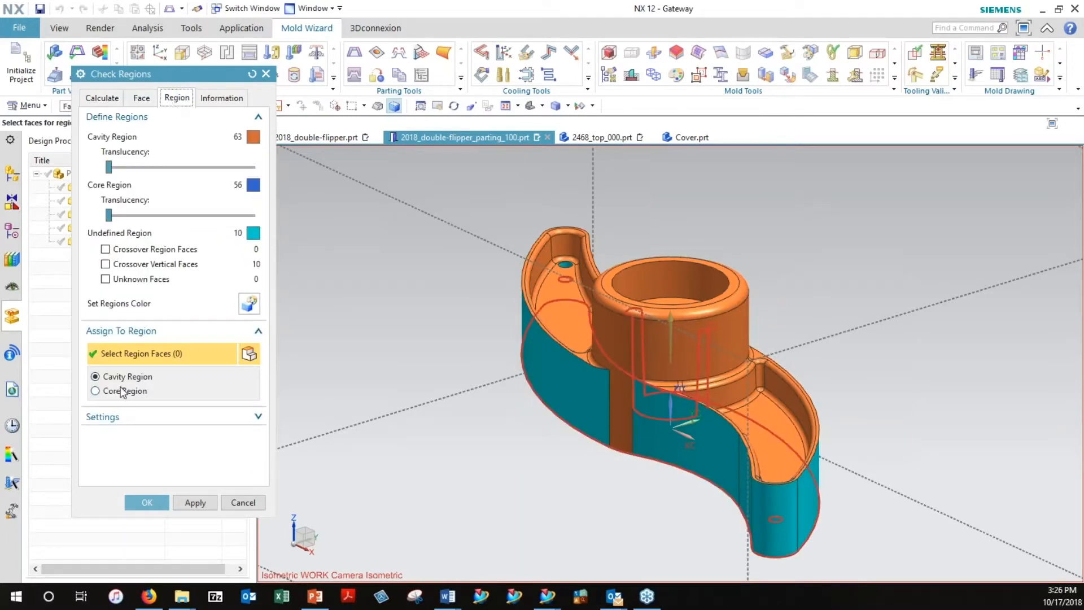
pyautogui.moveTo(243, 205)
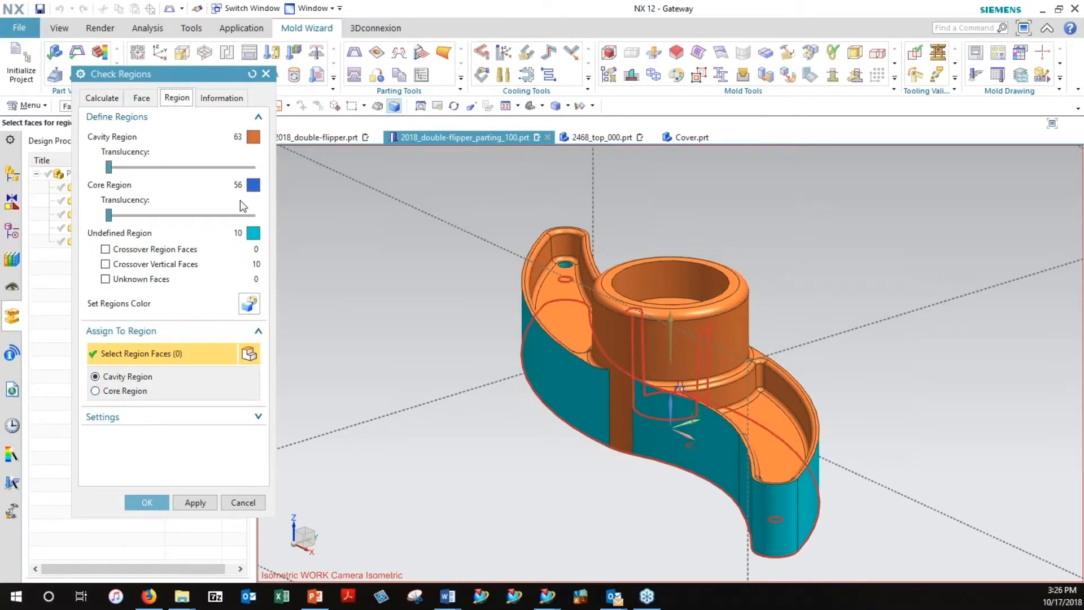
pyautogui.moveTo(407, 245)
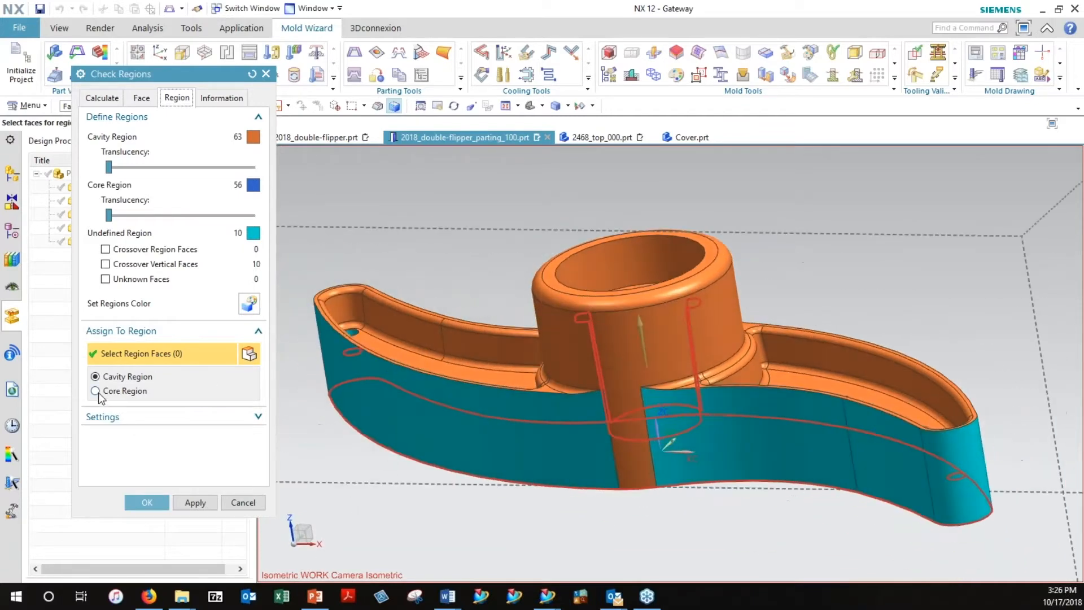
pyautogui.click(95, 391)
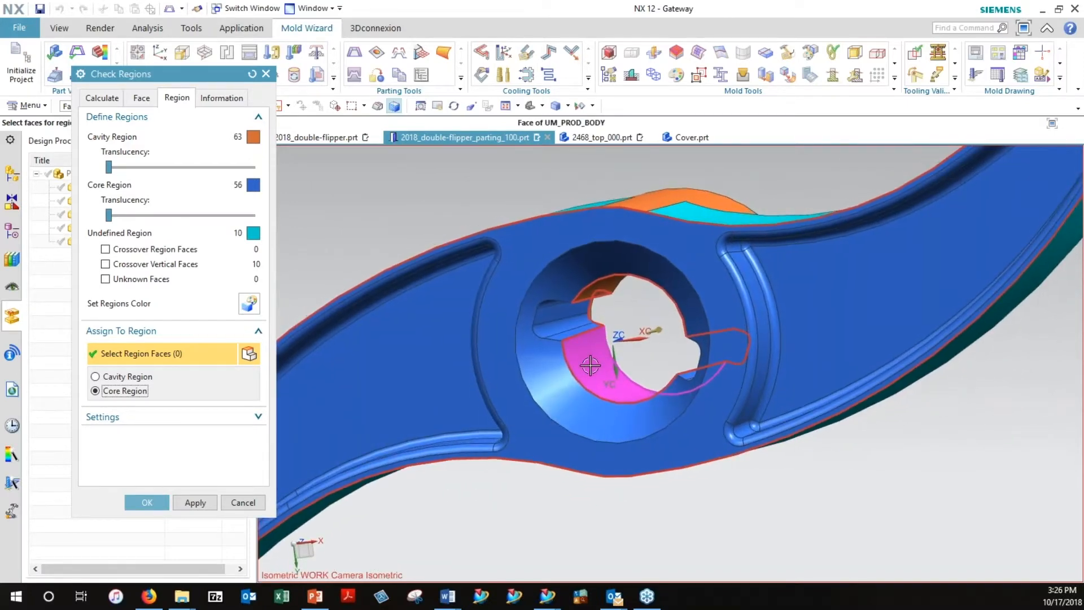
pyautogui.moveTo(591, 365); pyautogui.dragTo(668, 350)
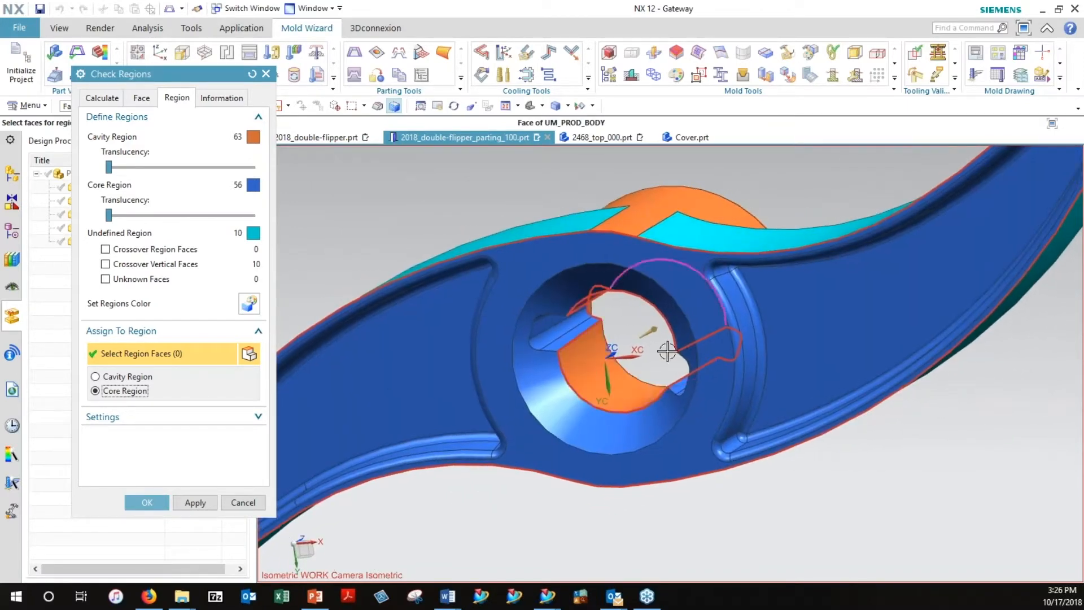
pyautogui.click(611, 382)
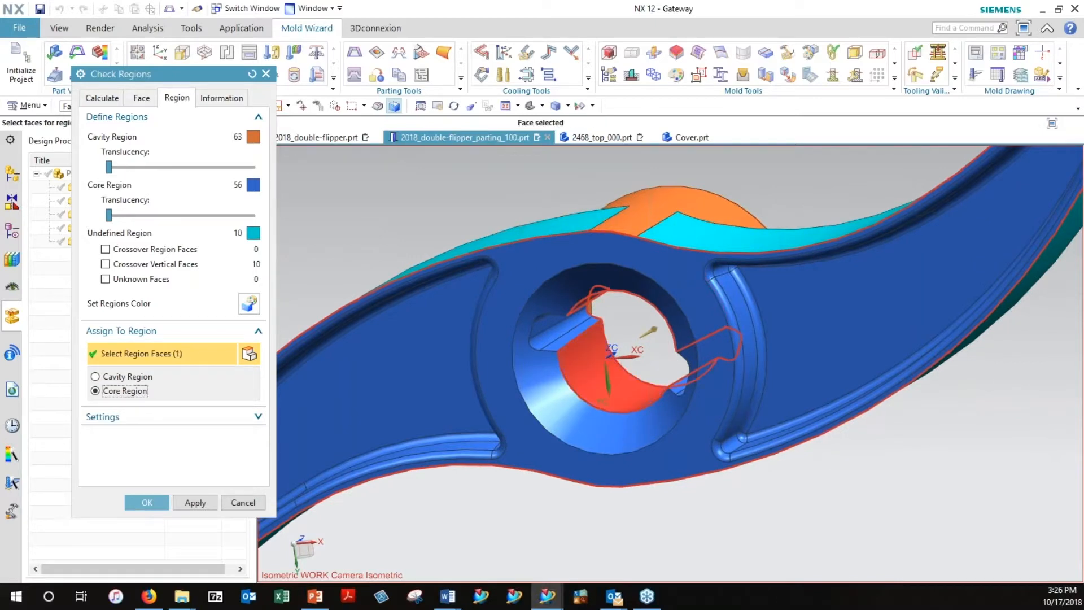
pyautogui.click(648, 333)
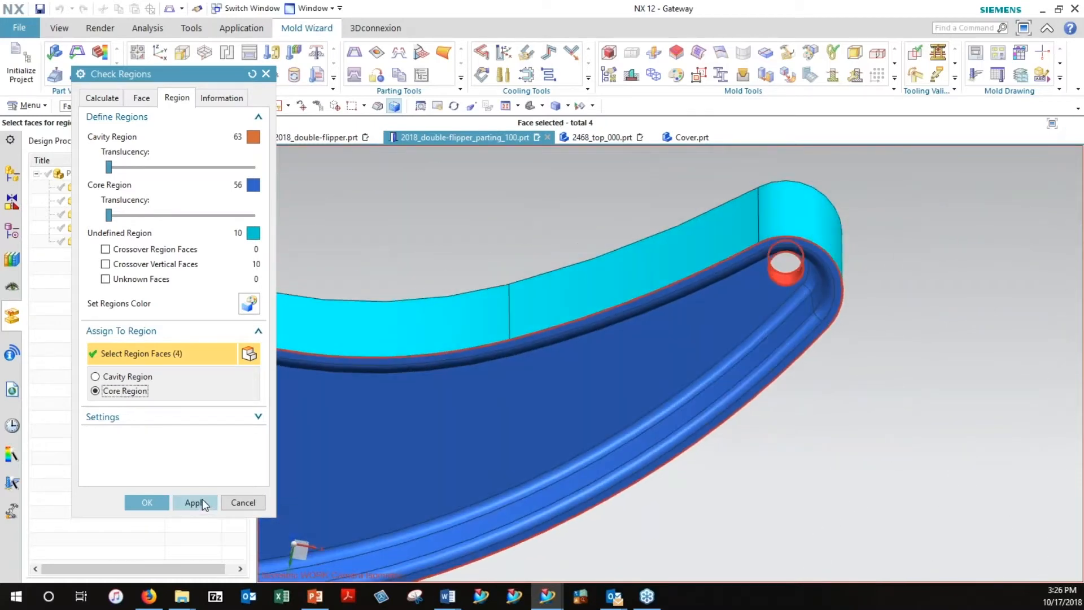
pyautogui.click(194, 503)
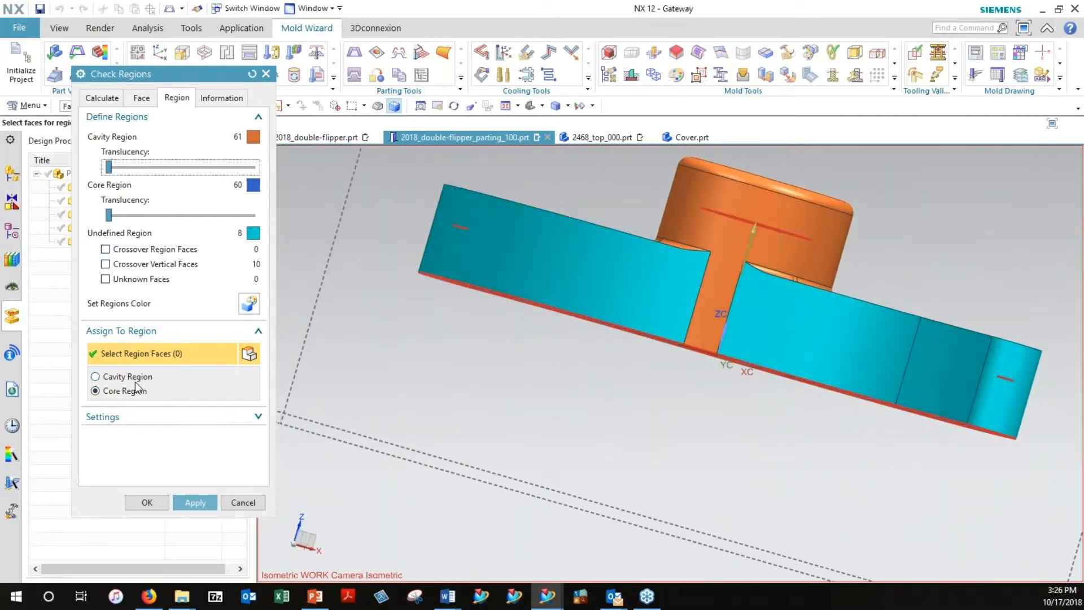
# Assign the remaining teal outer faces of the flipper arm to the cavity region.
pyautogui.click(95, 377)
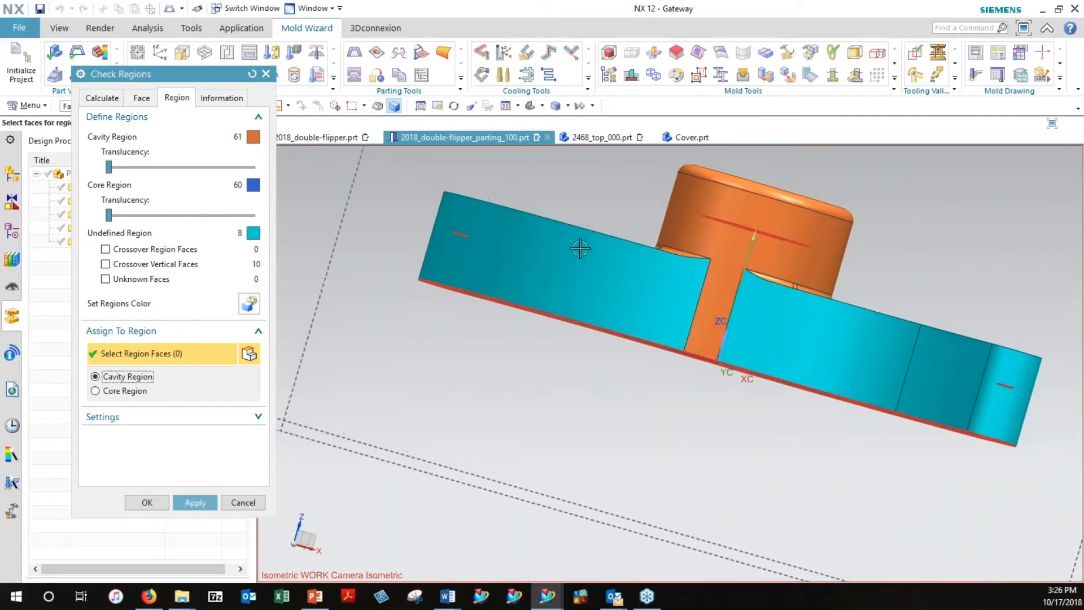
pyautogui.click(937, 367)
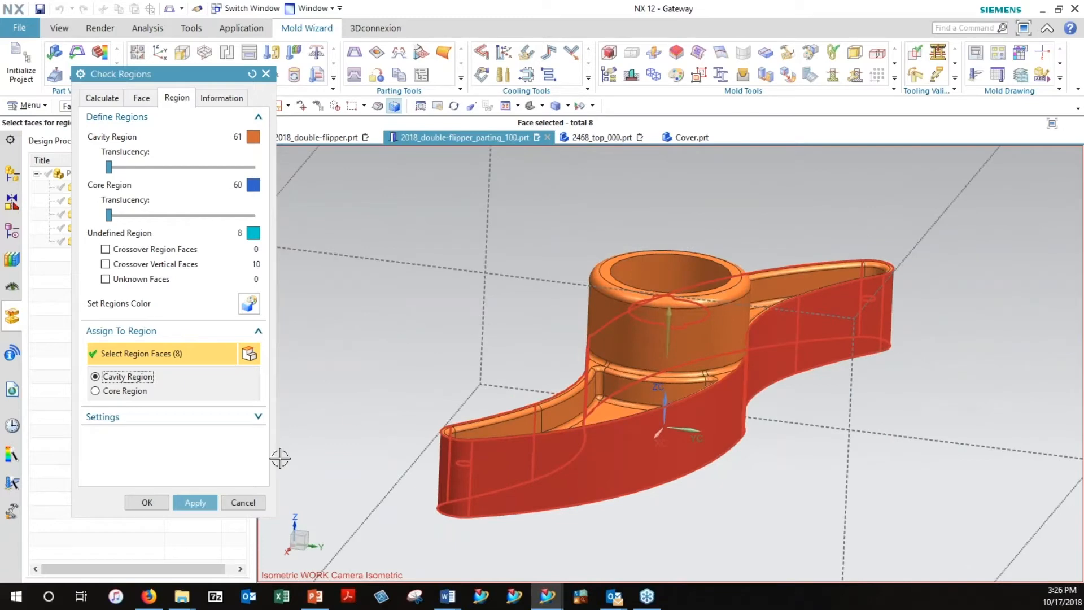
pyautogui.click(194, 502)
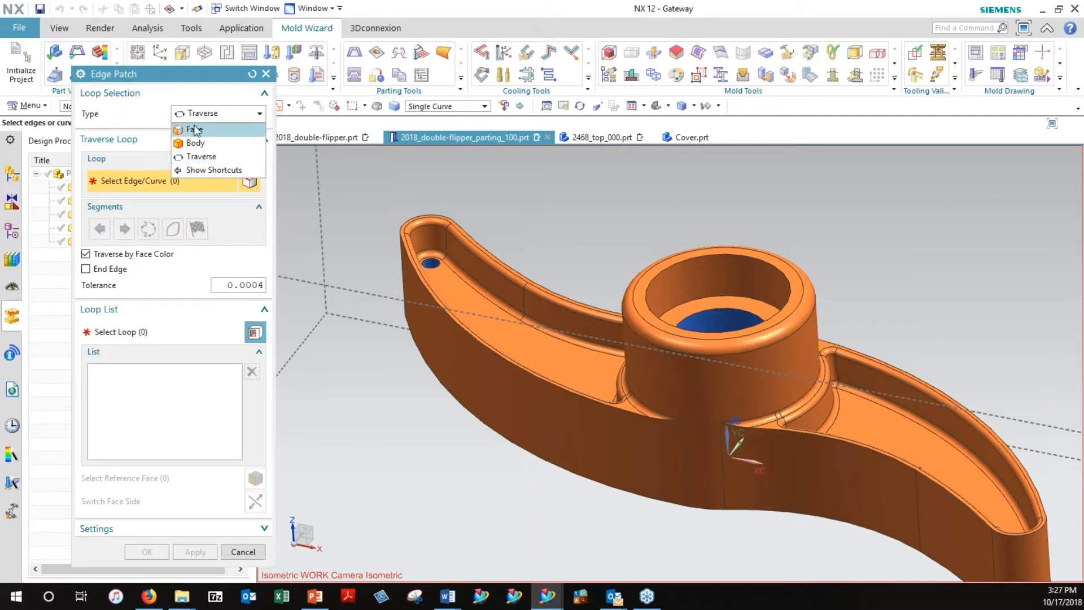
# Patch the centre bore and the wing-tip hole using face-type edge loops.
pyautogui.click(195, 129)
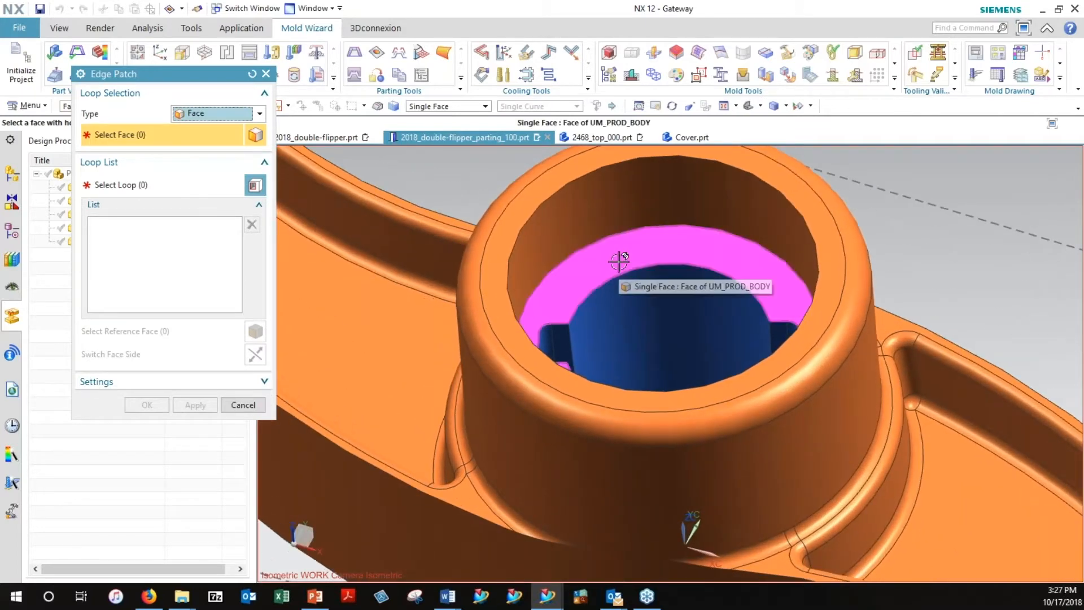
pyautogui.click(616, 262)
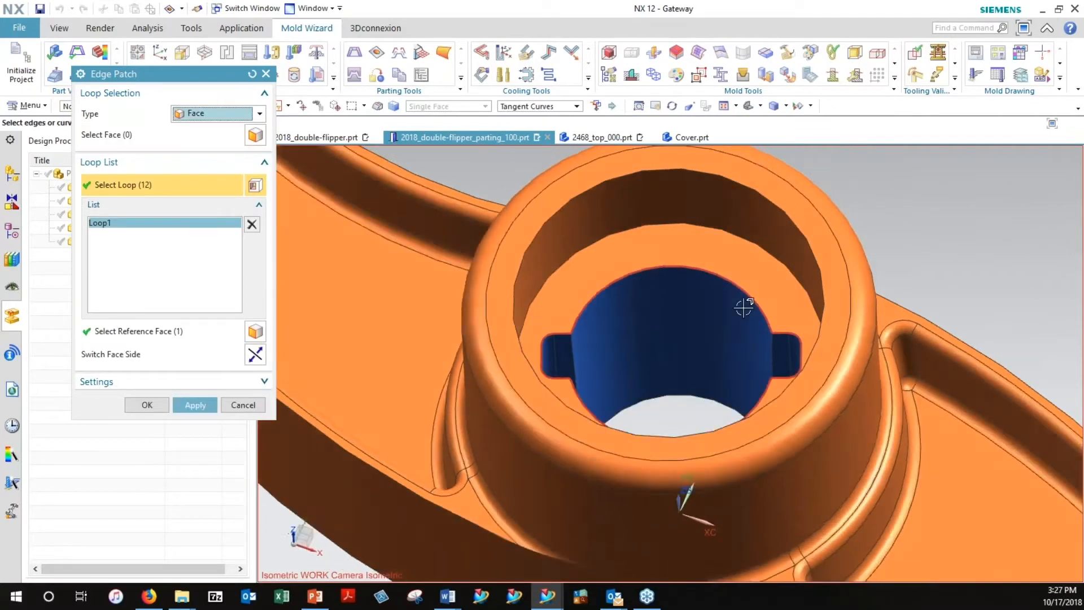
pyautogui.moveTo(743, 307); pyautogui.dragTo(775, 300)
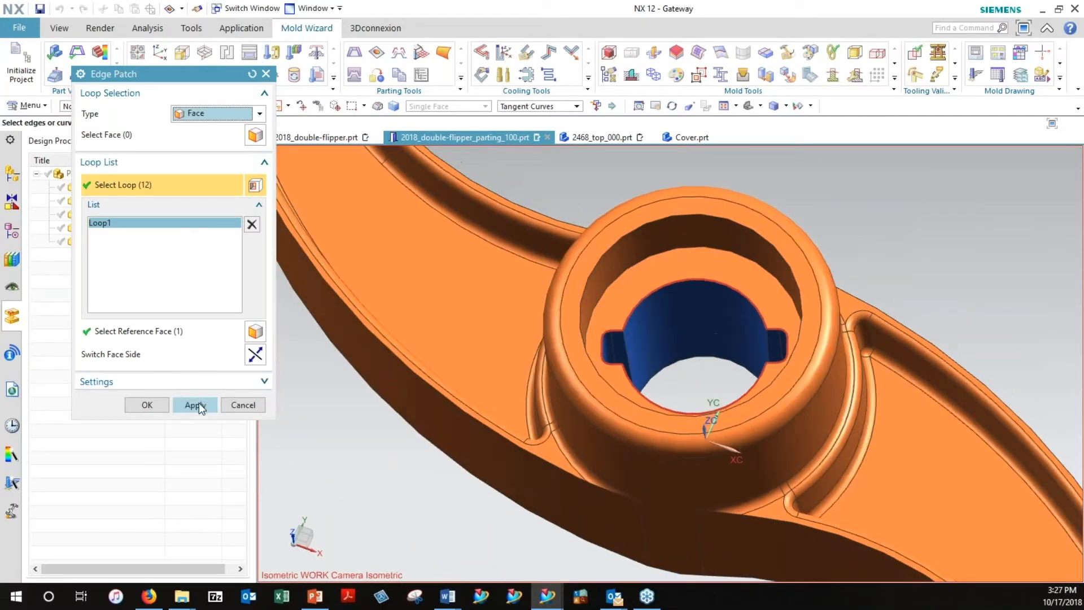
pyautogui.click(194, 404)
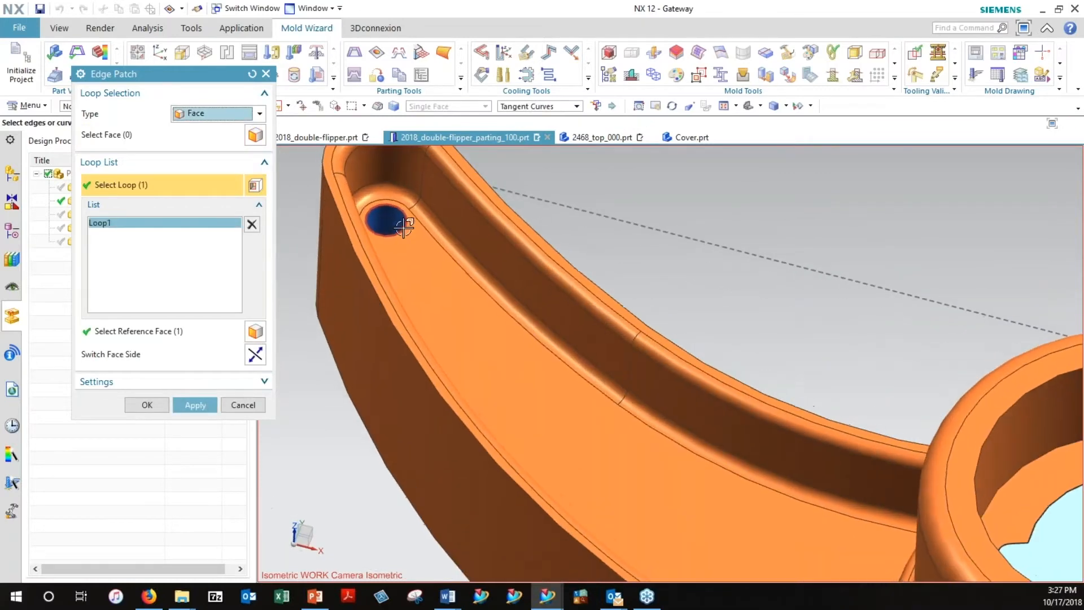
pyautogui.click(194, 404)
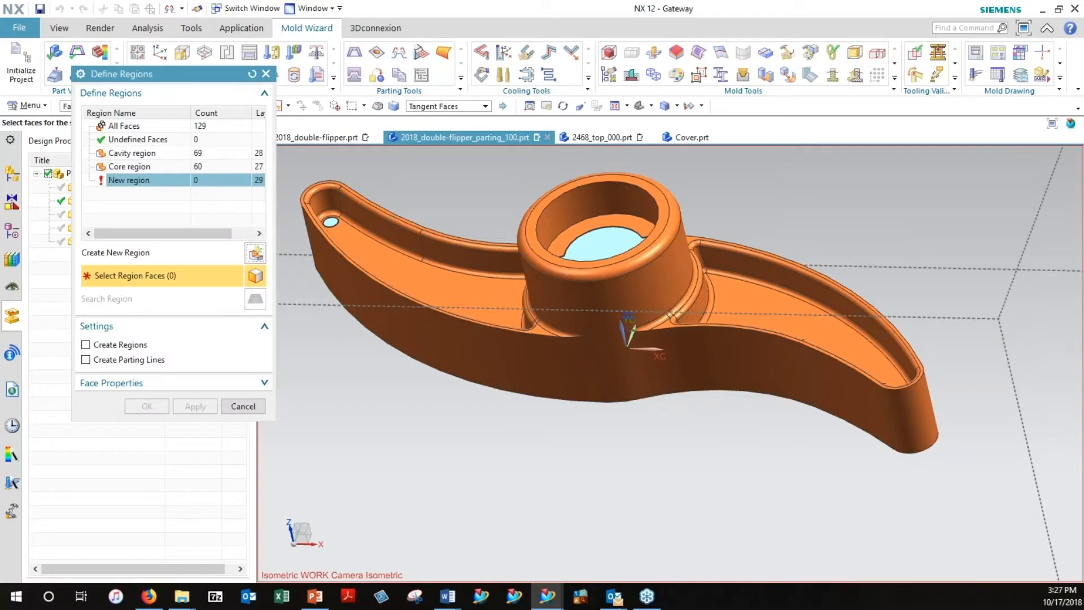
# Review the cavity (69) and core (60) region rows and create the regions with parting lines.
pyautogui.click(131, 154)
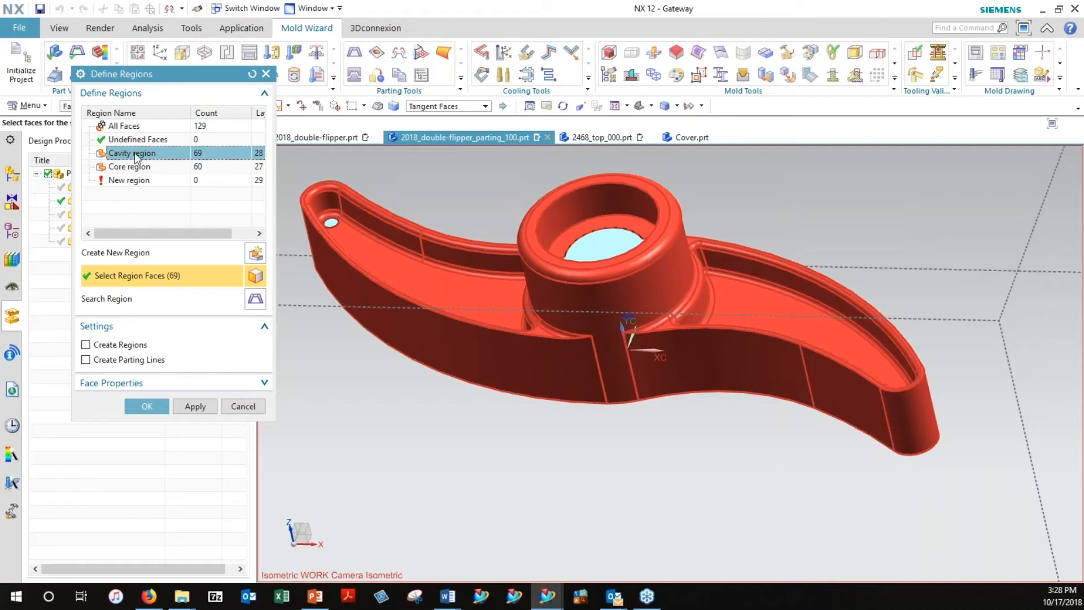
pyautogui.moveTo(142, 174)
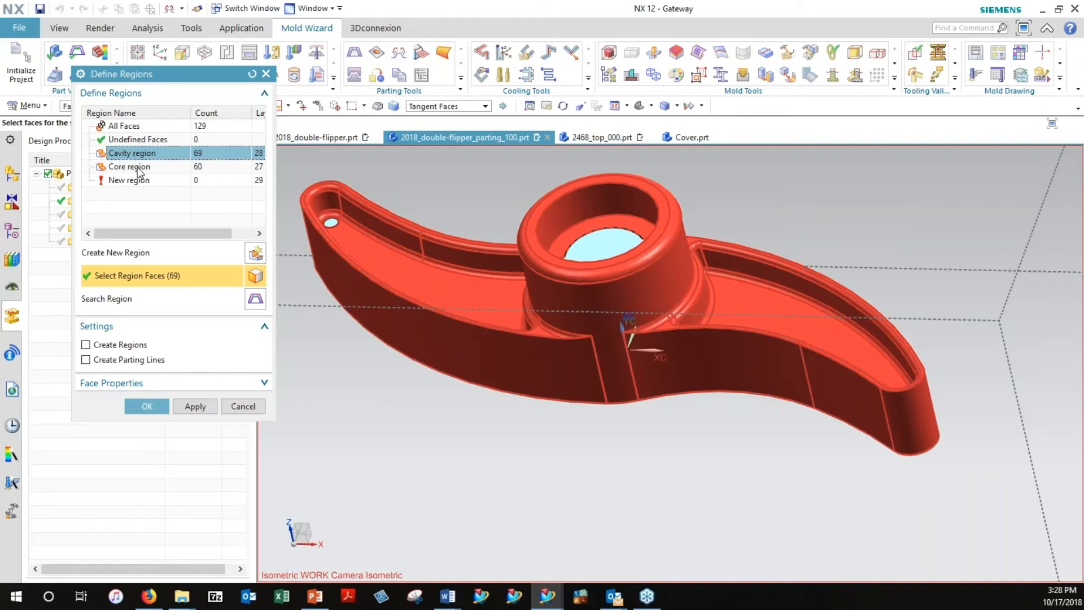
pyautogui.click(129, 166)
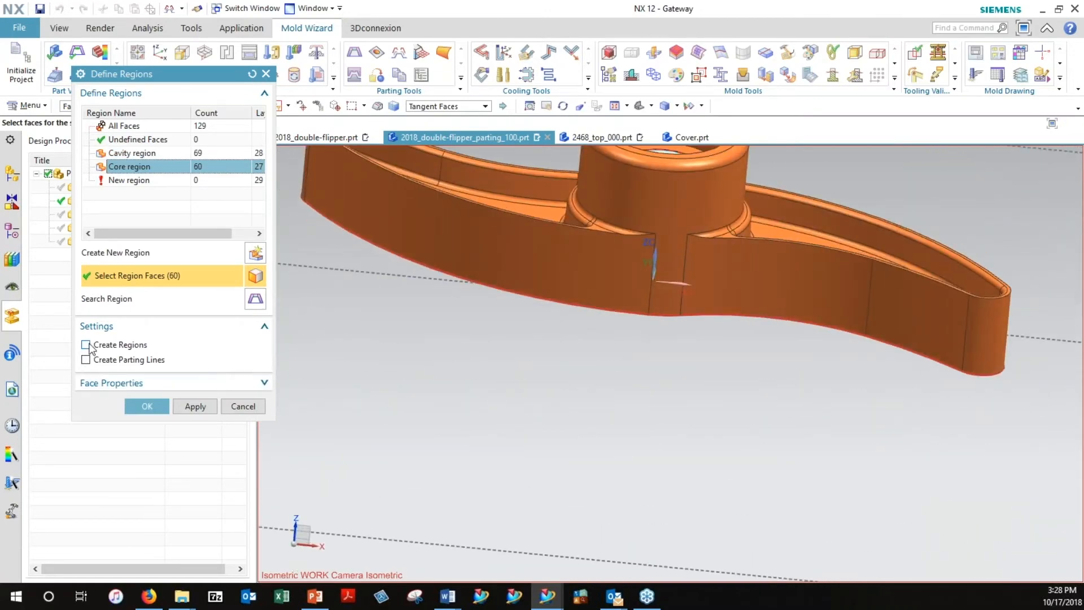
pyautogui.click(85, 344)
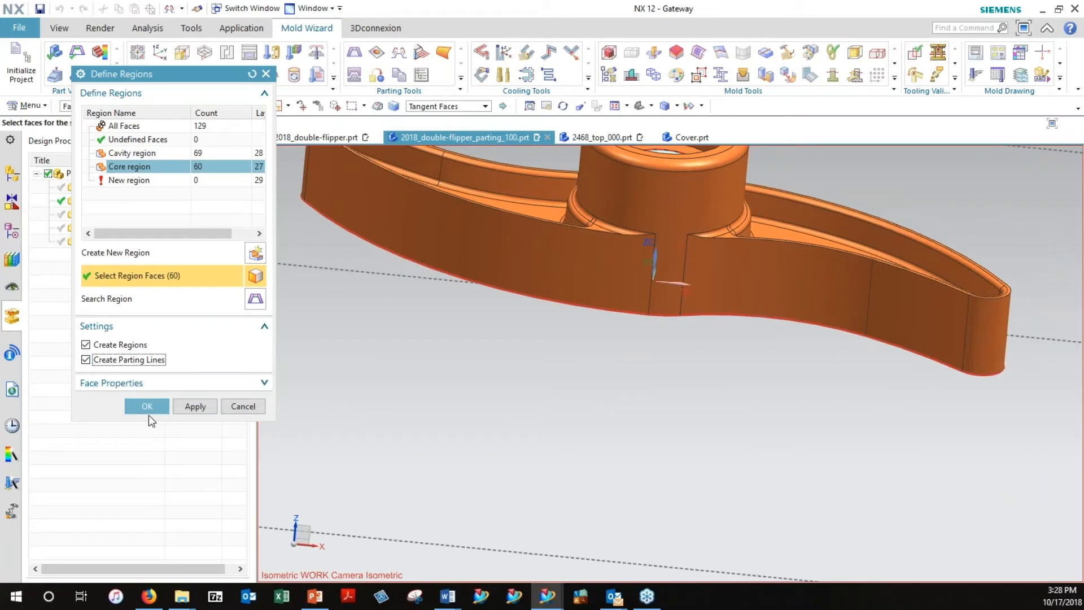
pyautogui.click(147, 405)
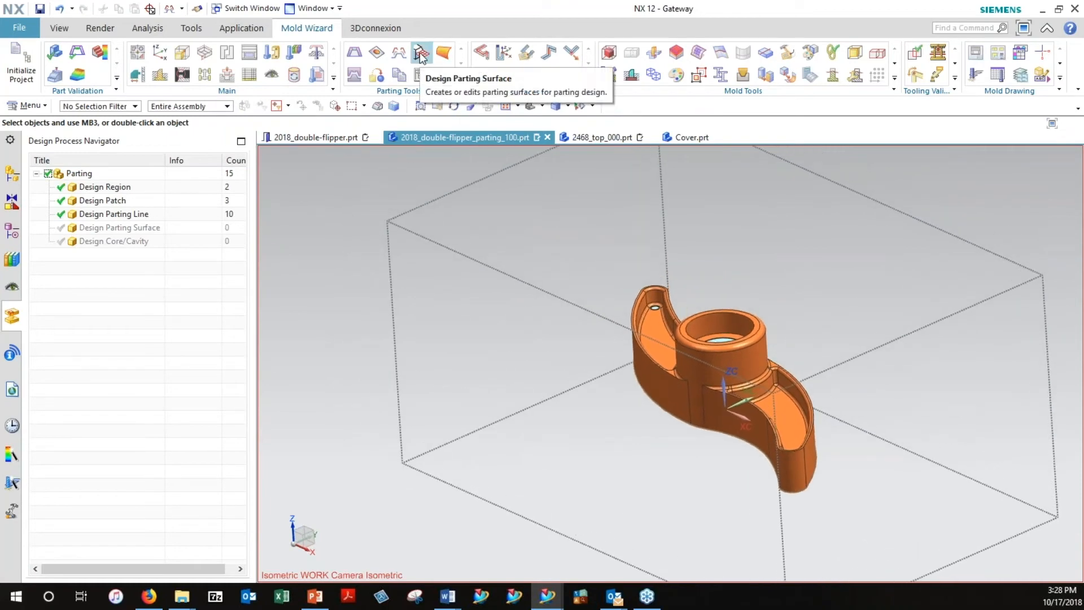
# Build a Bounded Plane parting surface for Segment 1 around the flipper.
pyautogui.click(420, 52)
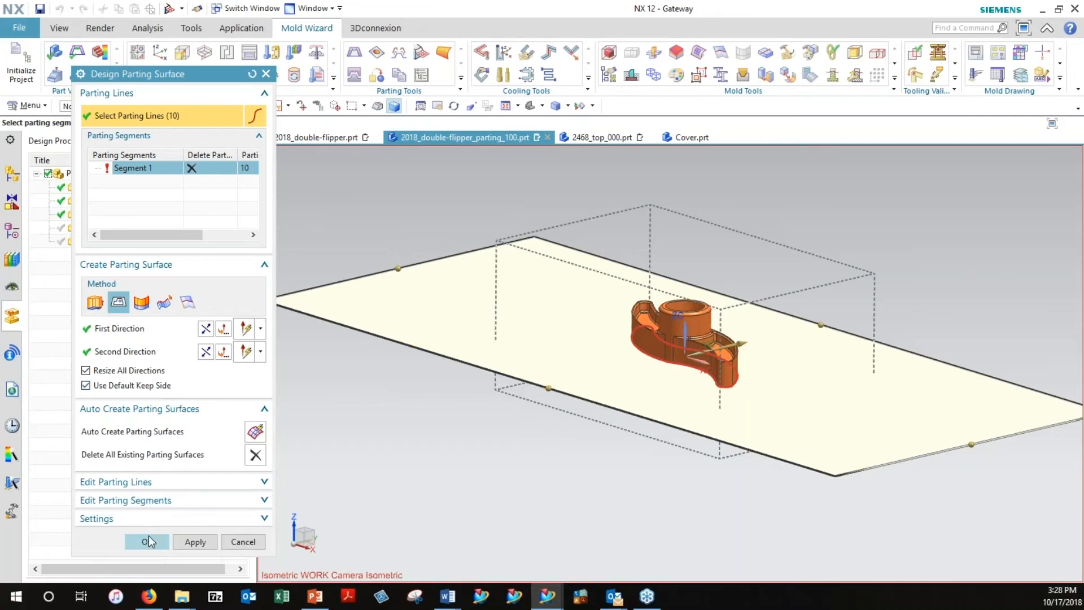
pyautogui.click(147, 542)
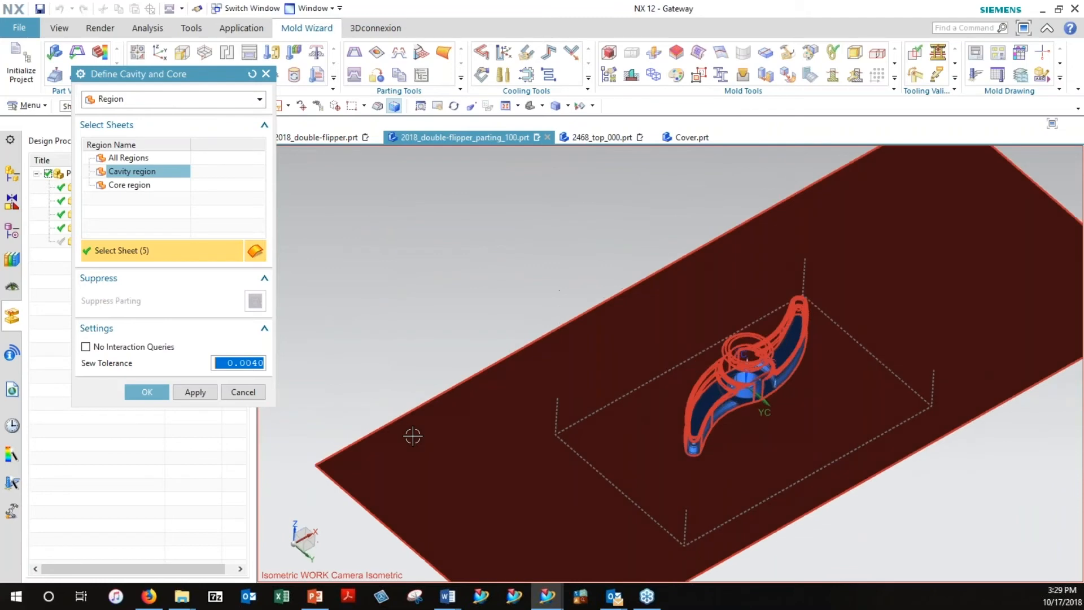
# Generate the cavity and core insert bodies, dismiss the Iray notice and accept the core parting result.
pyautogui.click(126, 185)
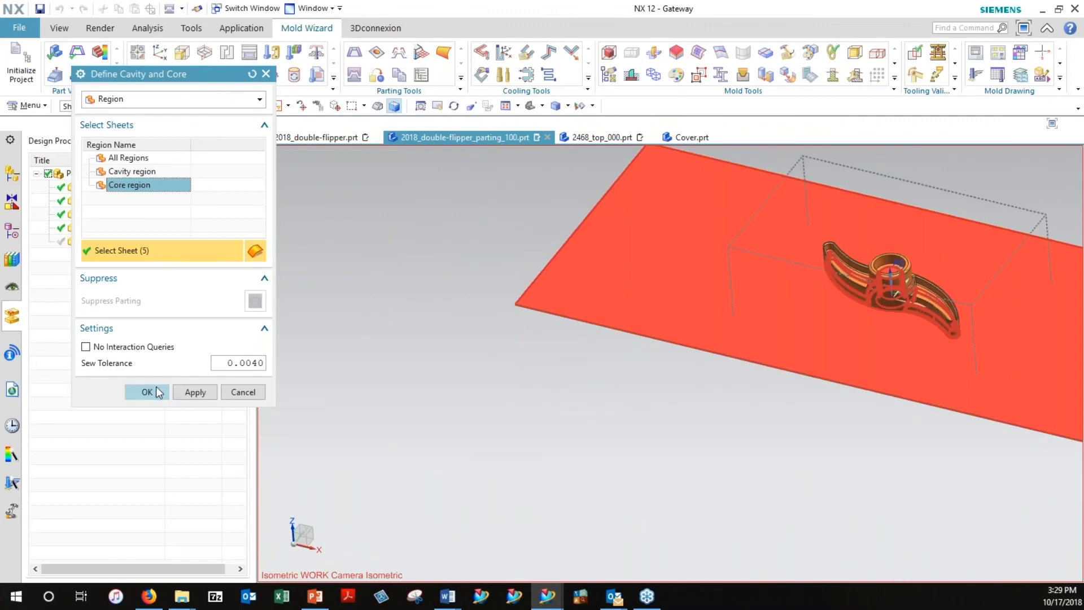
pyautogui.click(147, 392)
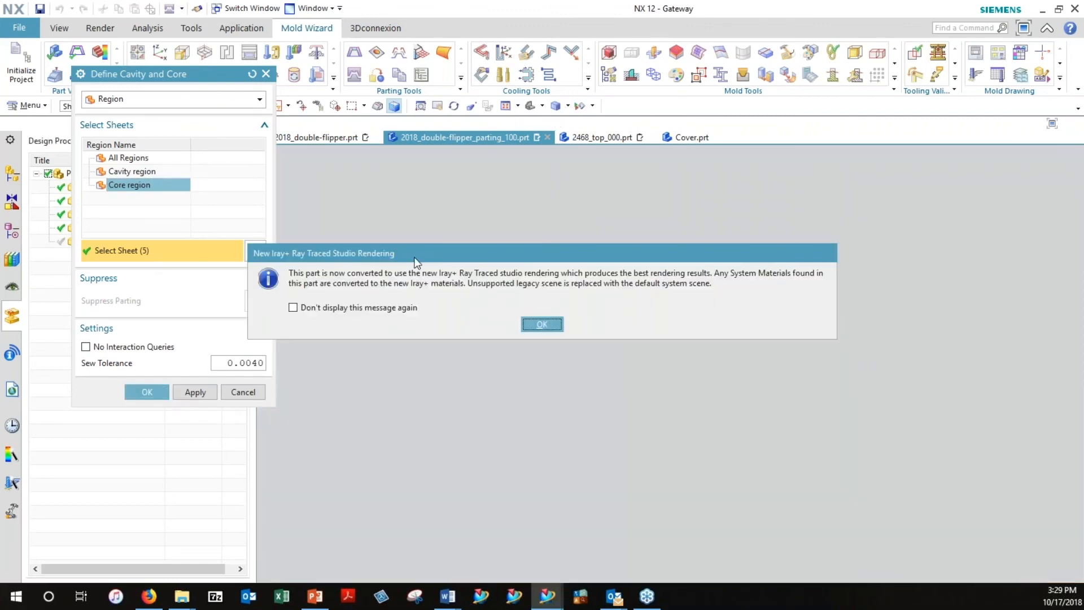
pyautogui.click(542, 324)
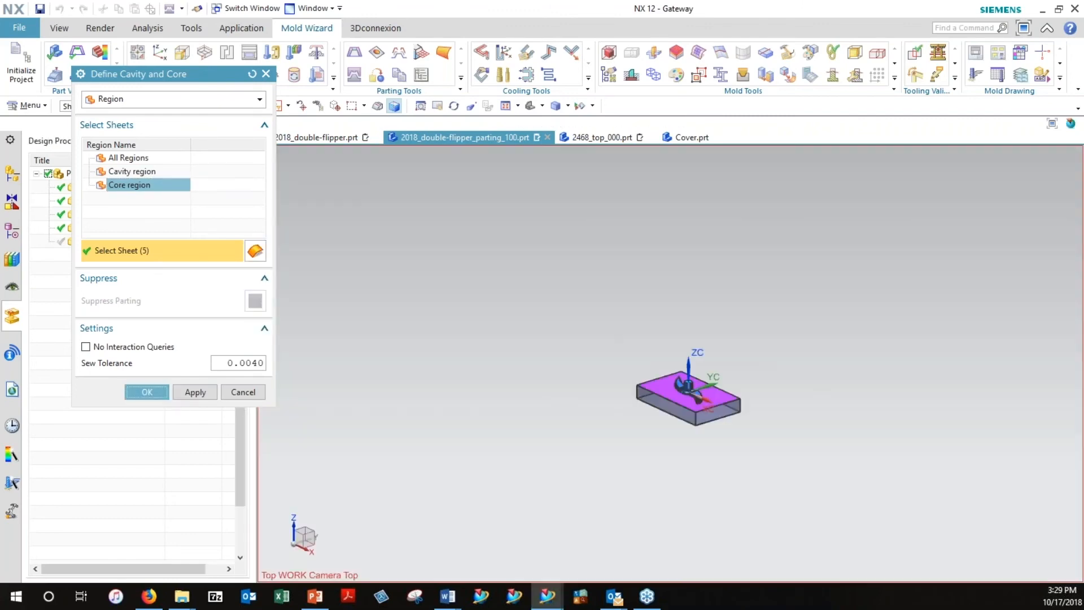
pyautogui.click(147, 391)
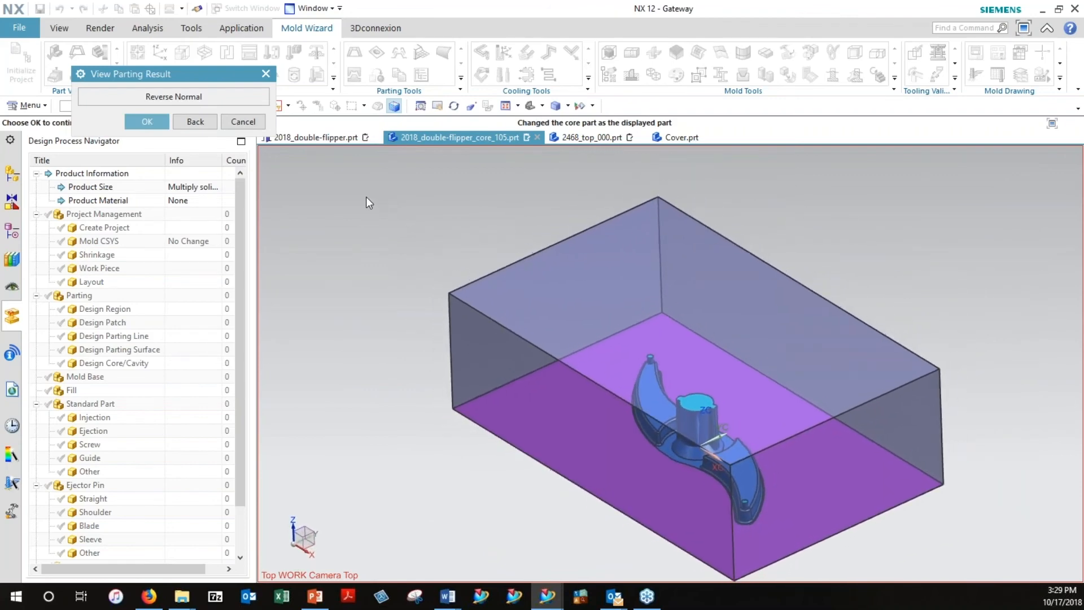
pyautogui.click(147, 122)
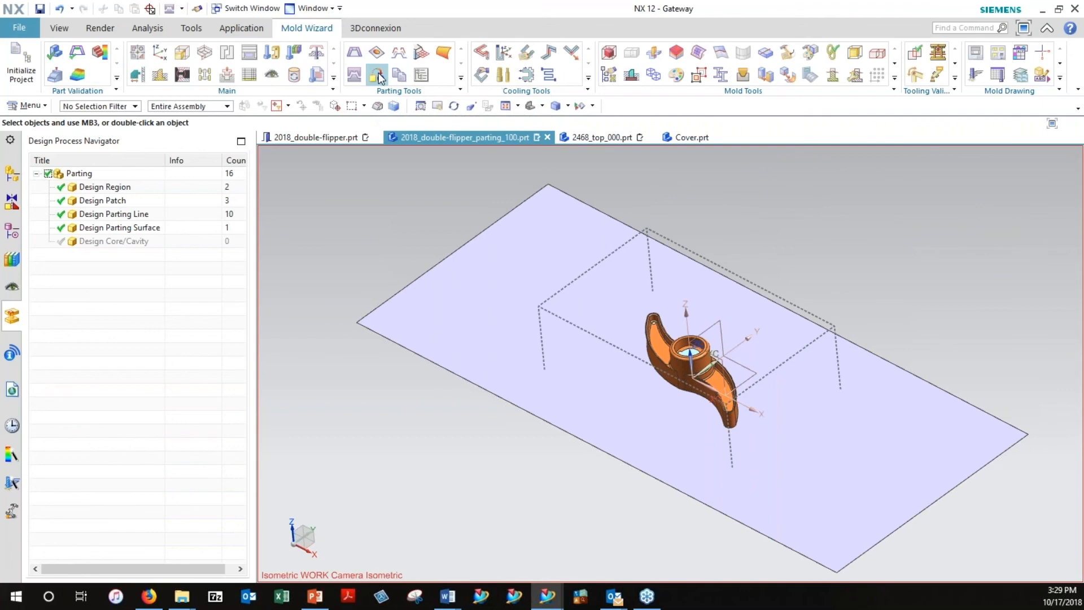
pyautogui.moveTo(376, 75)
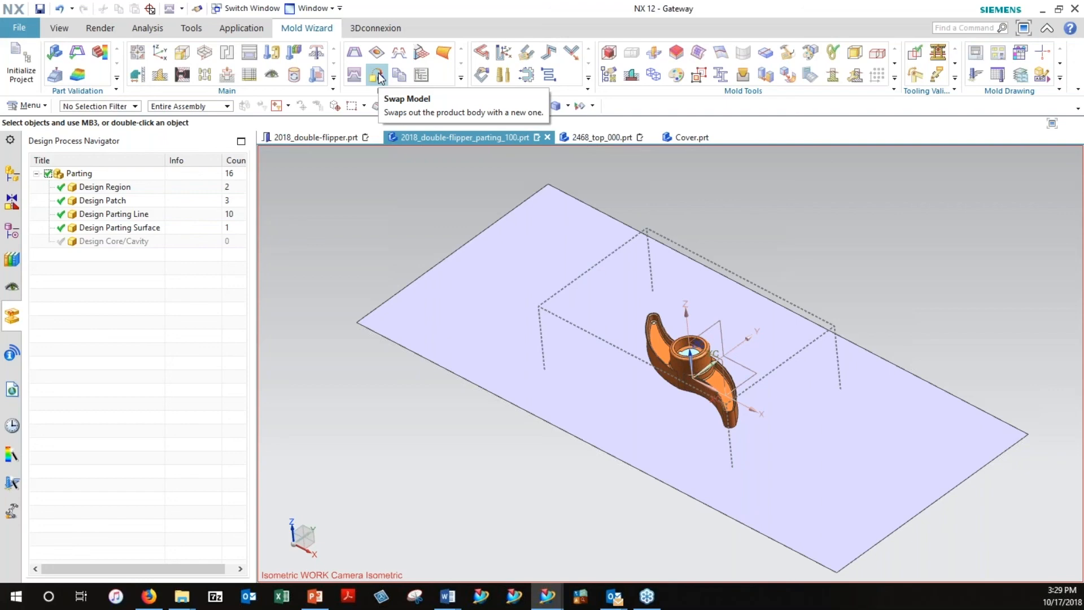
pyautogui.moveTo(441, 189)
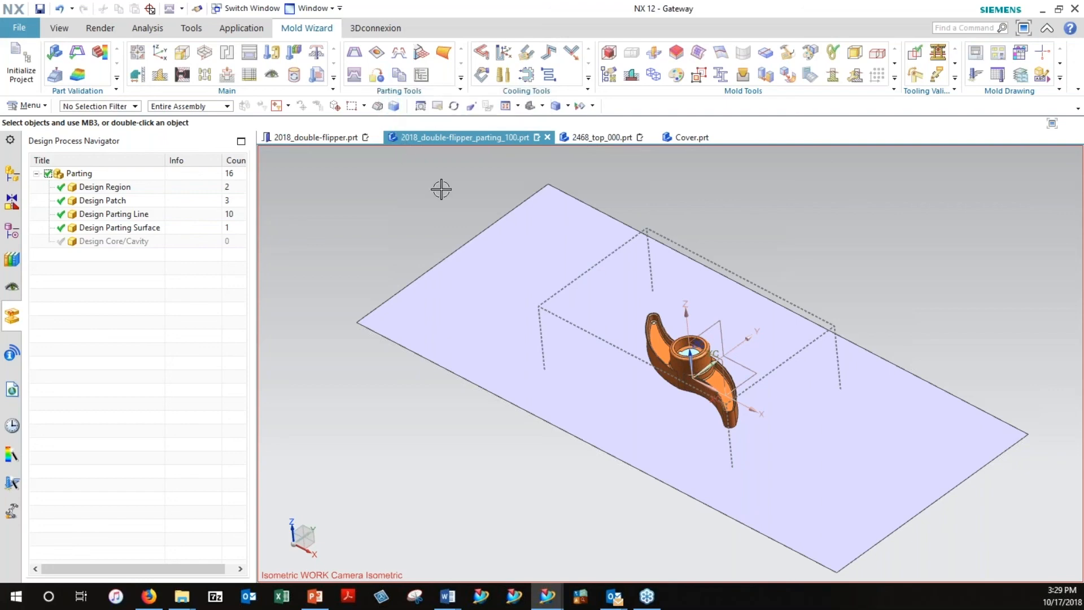